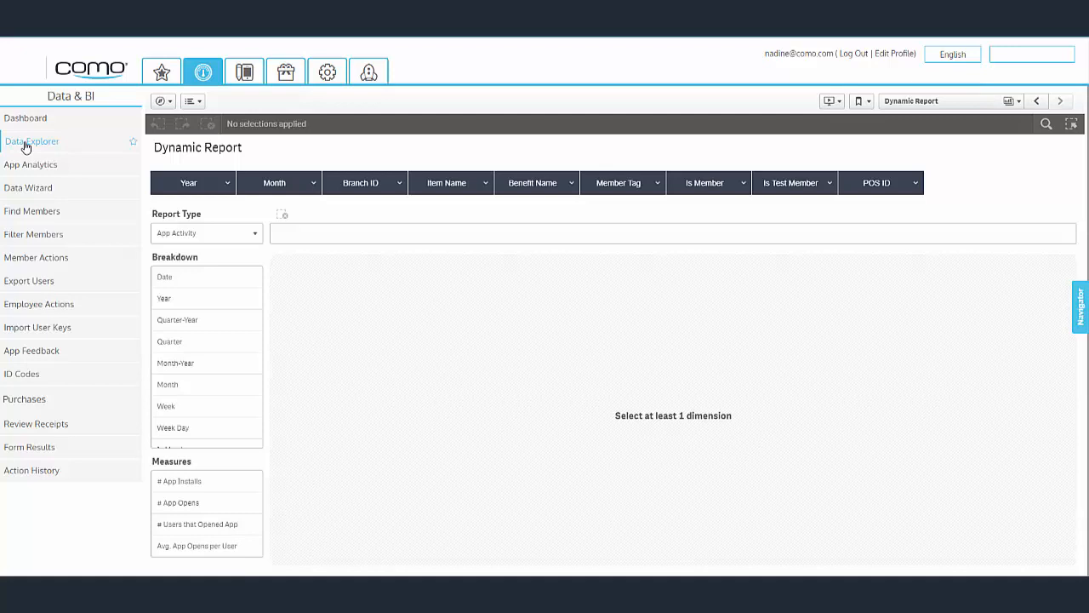
mouse_move(44, 159)
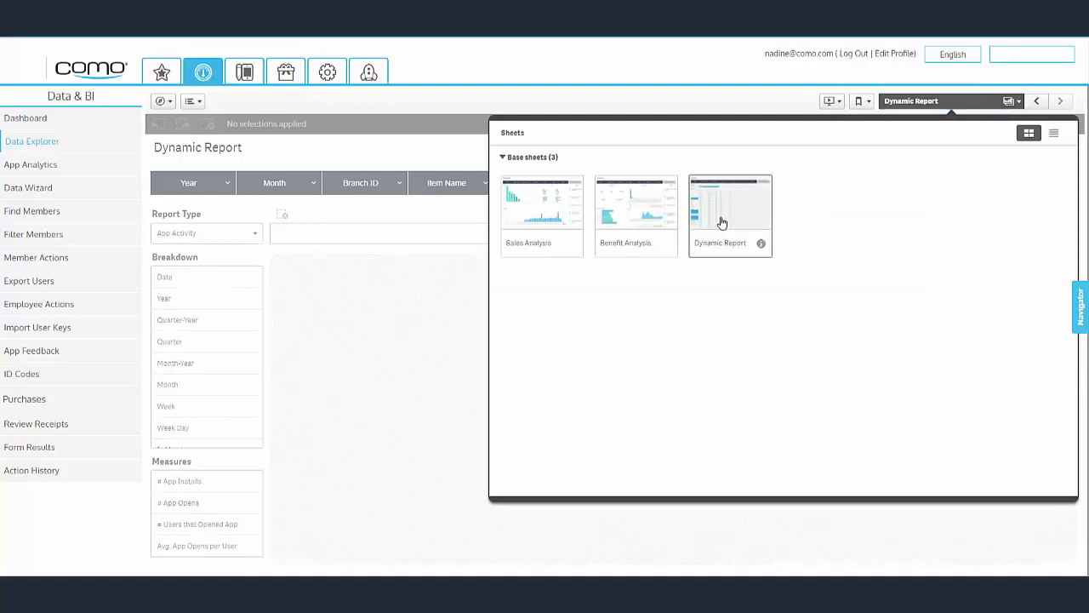
Open the Dynamic Report sheet in full view from the sheet selector
click(729, 211)
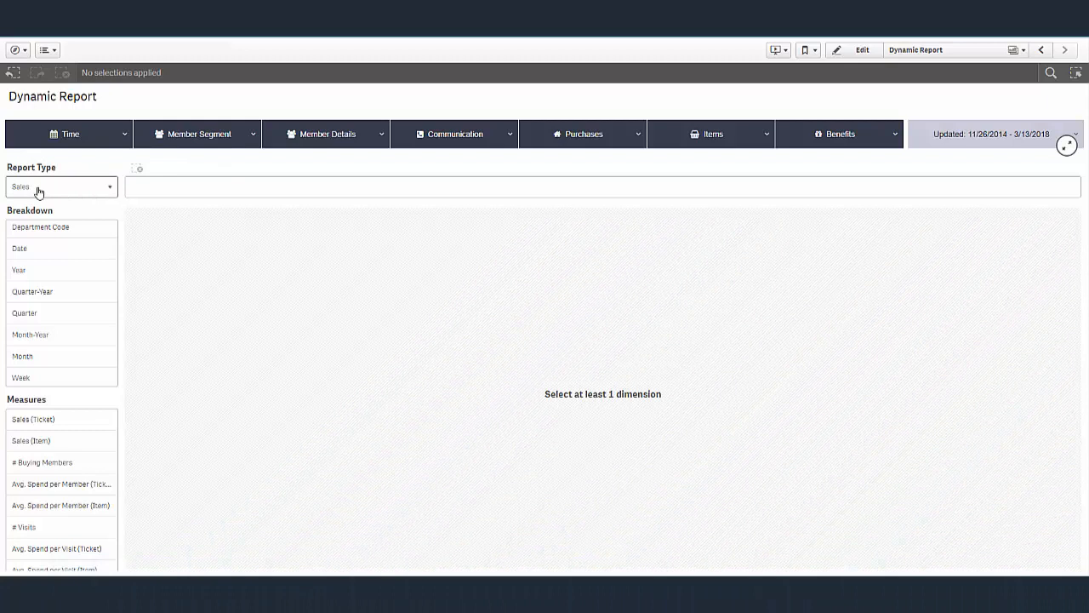
click(61, 187)
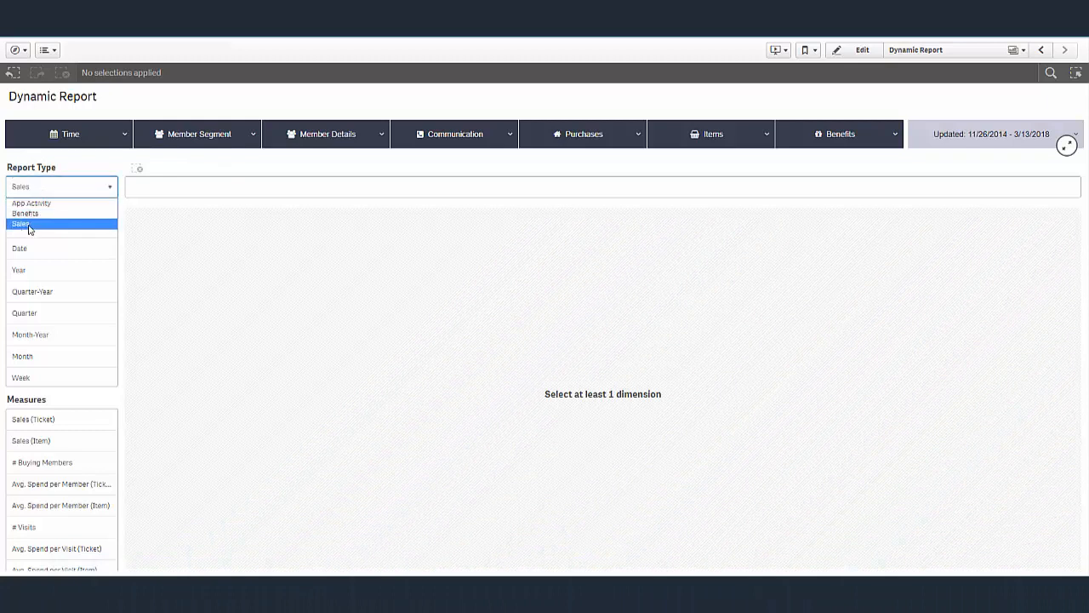
mouse_move(32, 202)
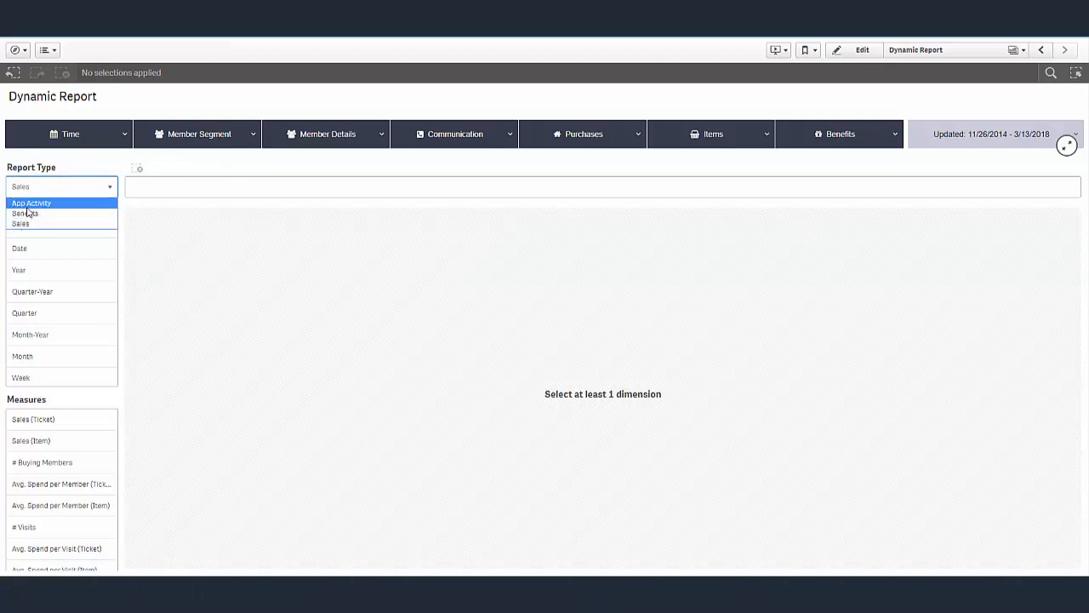
mouse_move(38, 213)
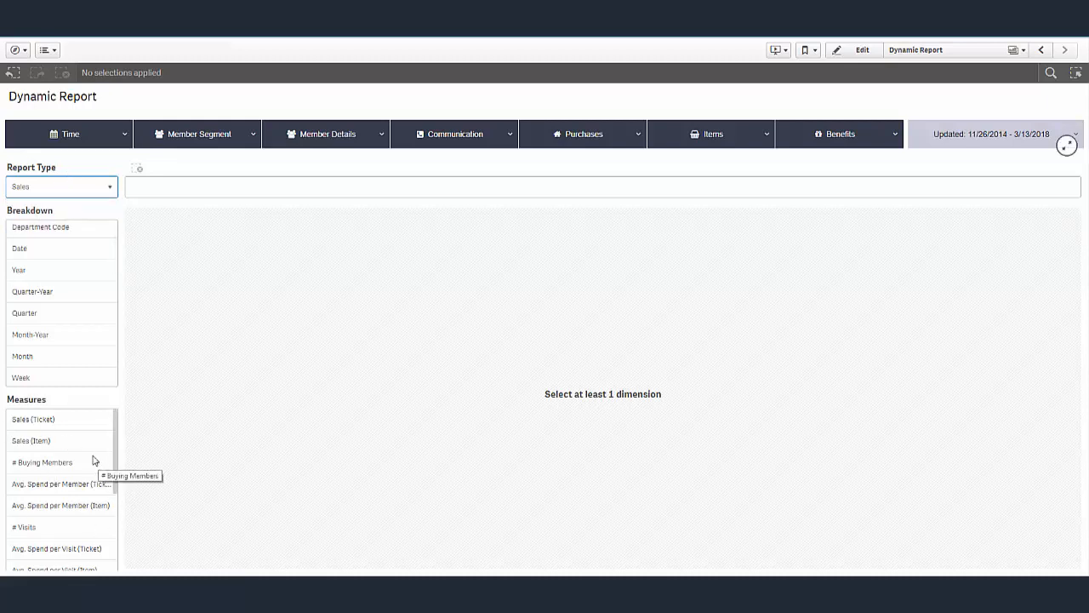
mouse_move(67, 415)
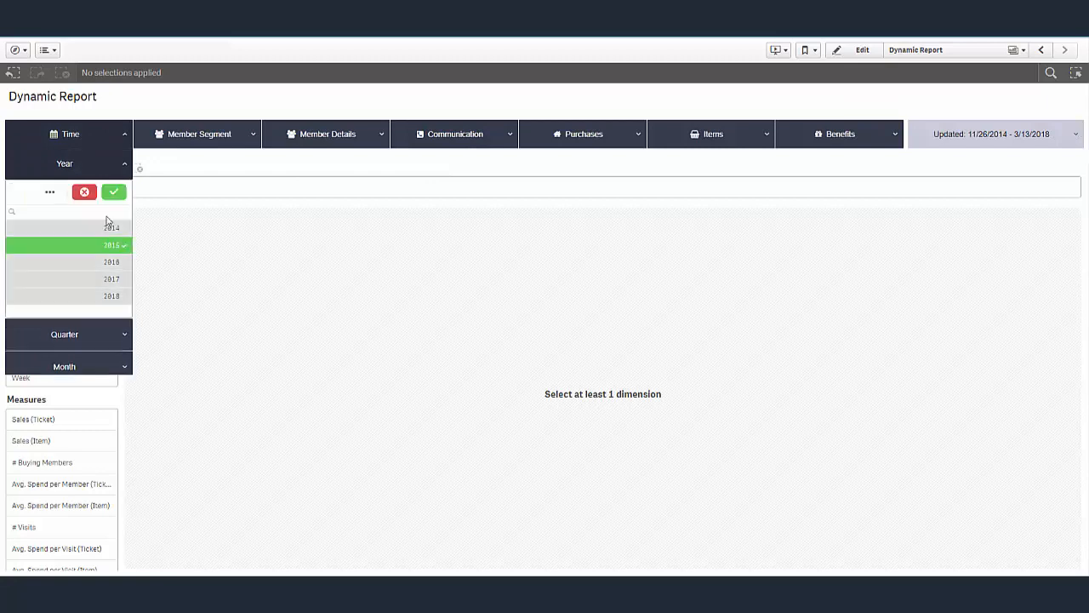
Apply the Time filter for Year 2015 to the Dynamic Report
click(113, 191)
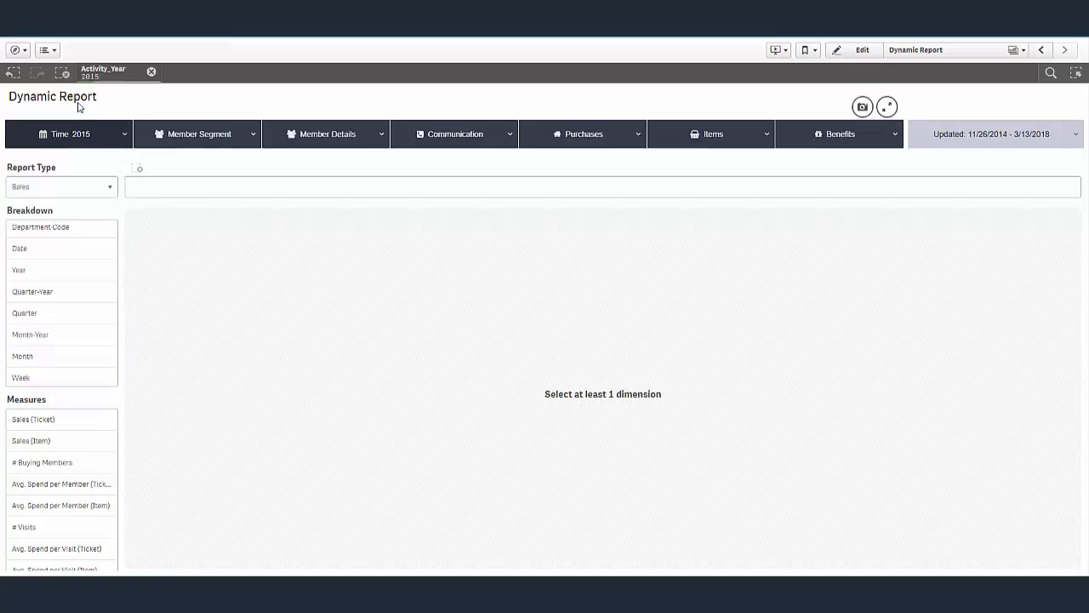
mouse_move(234, 92)
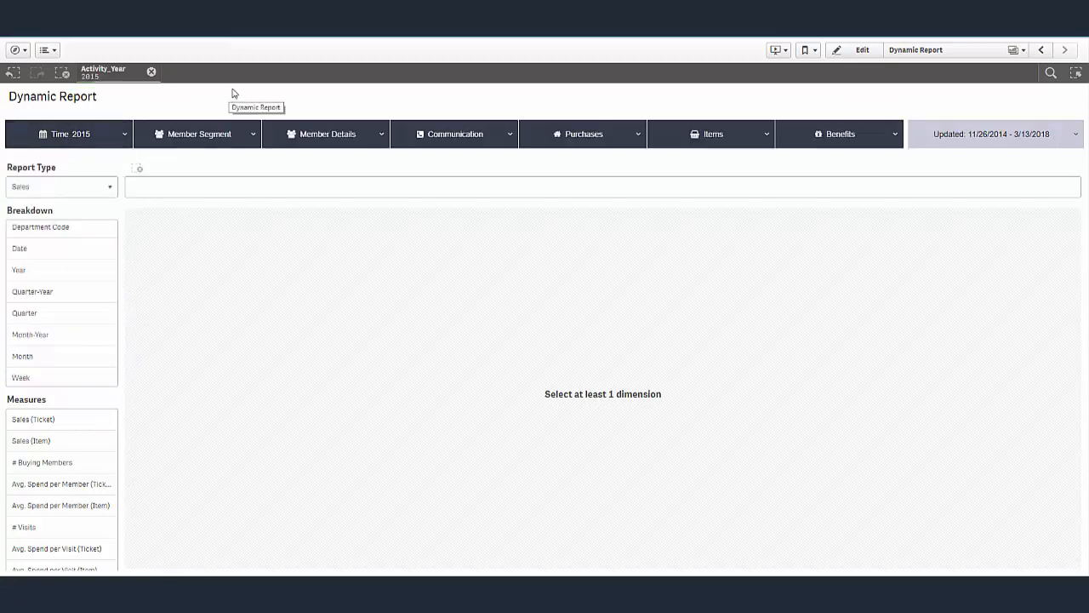
mouse_move(167, 93)
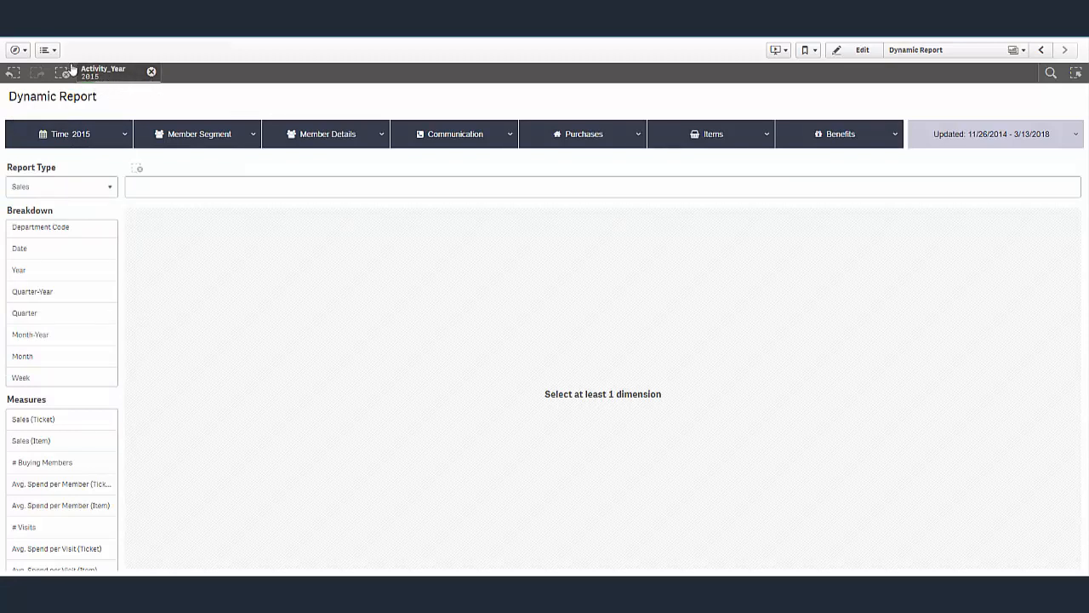
mouse_move(104, 73)
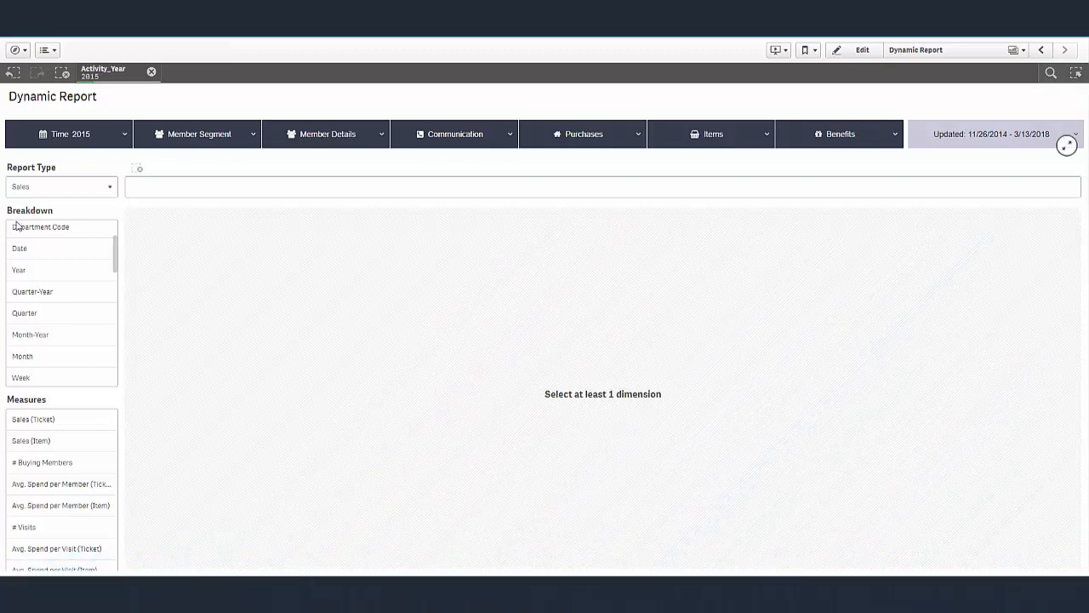
mouse_move(39, 226)
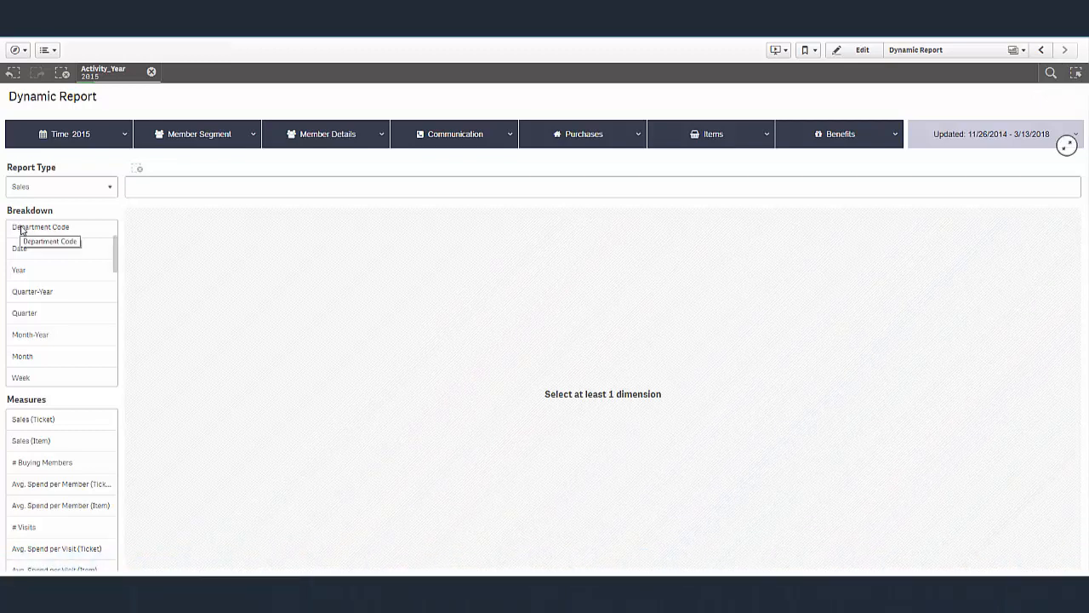
mouse_move(58, 306)
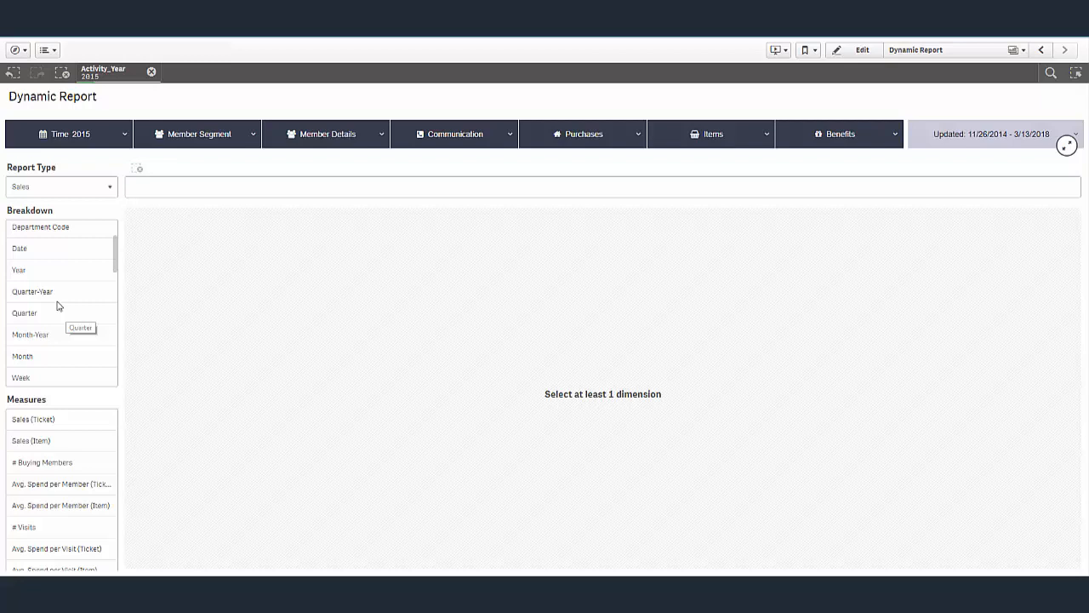
mouse_move(26, 359)
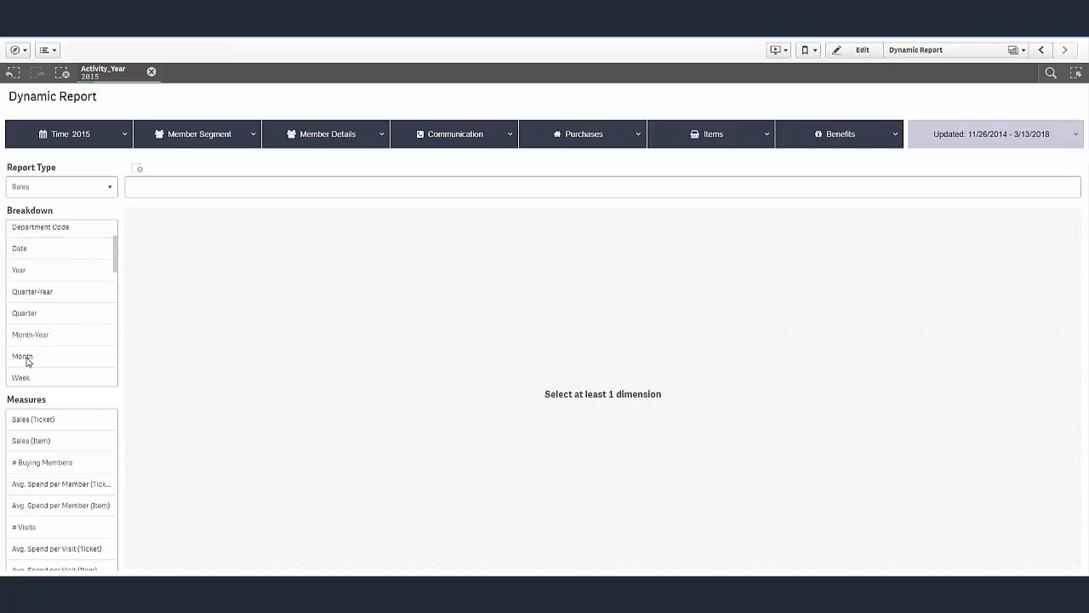
click(23, 355)
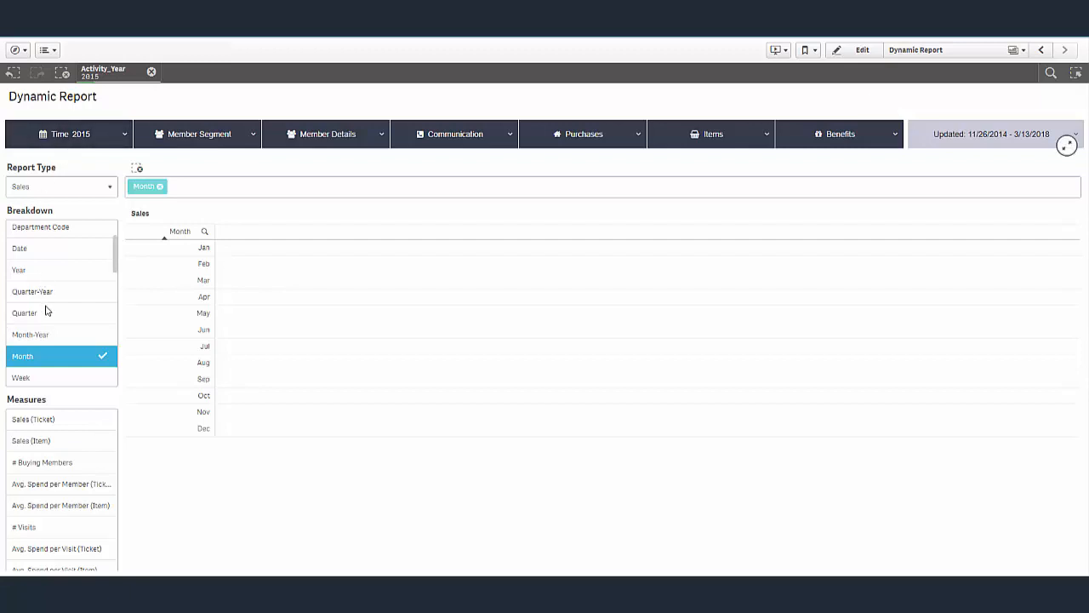
mouse_move(7, 332)
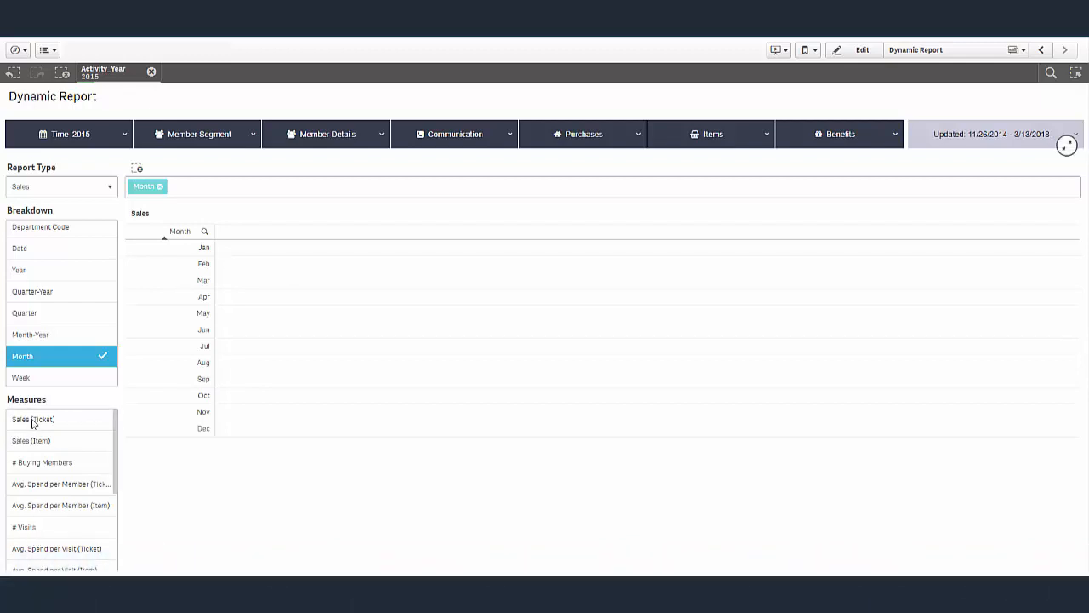
Add Sales (Ticket) as a measure column to the monthly 2015 report
click(33, 419)
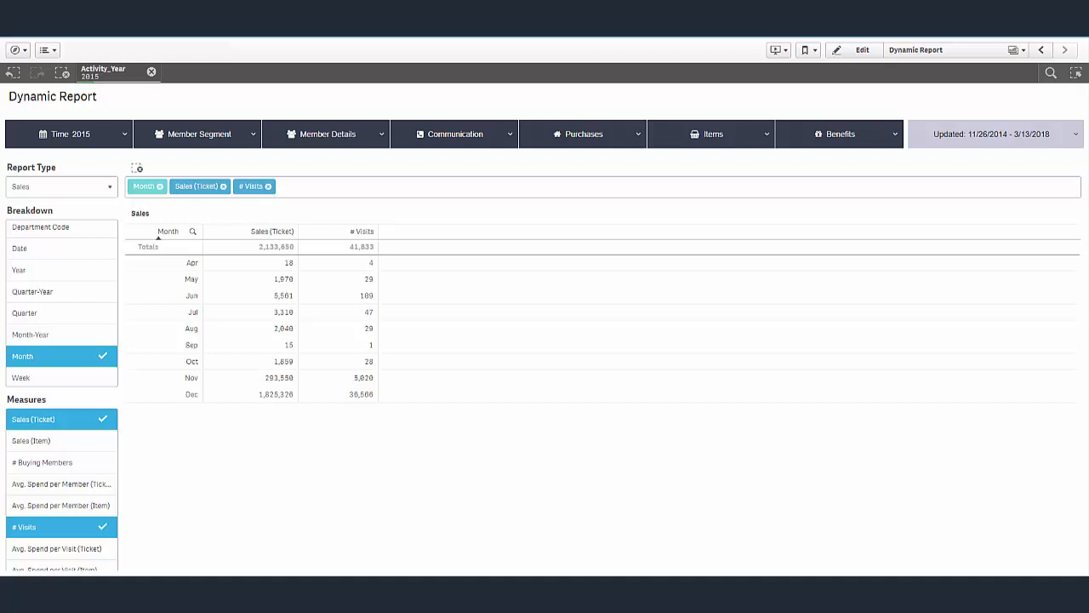
mouse_move(426, 305)
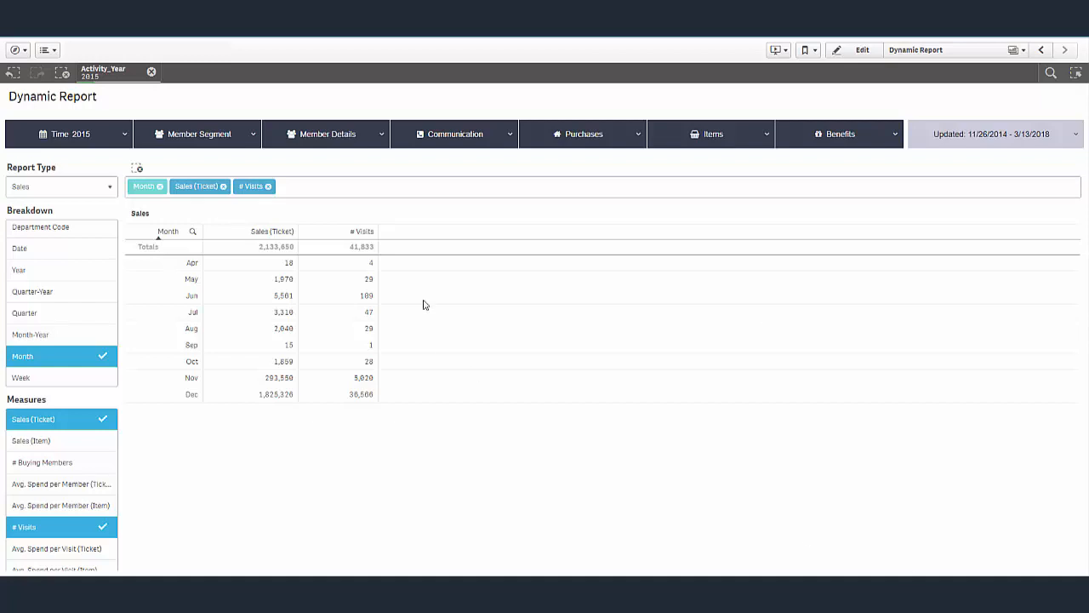
mouse_move(229, 188)
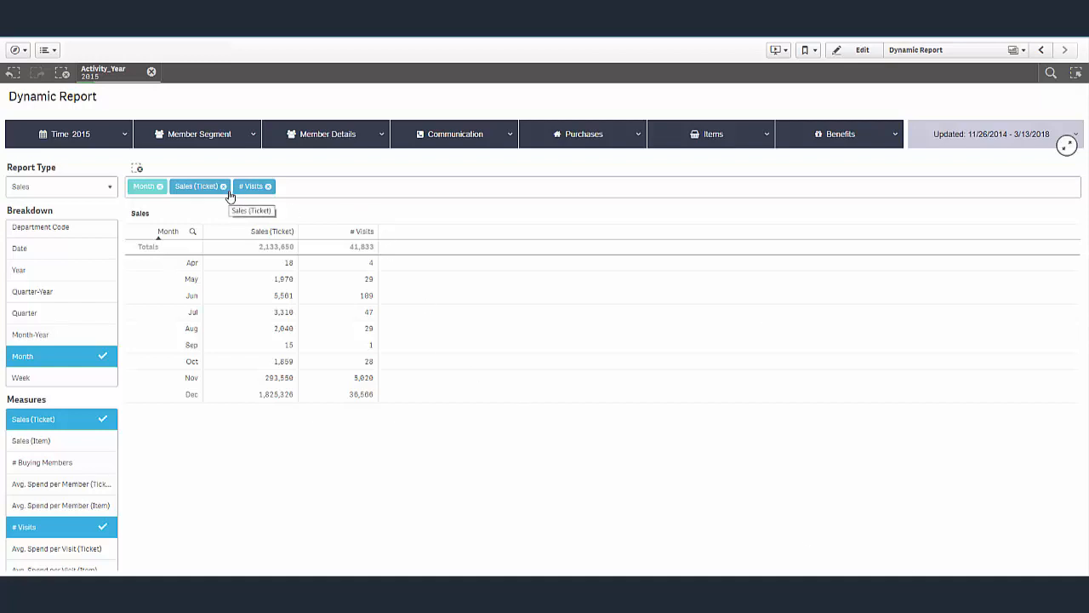
Move Month after the measures, remove # Visits, and add Branch ID as a breakdown
drag(200, 186, 185, 181)
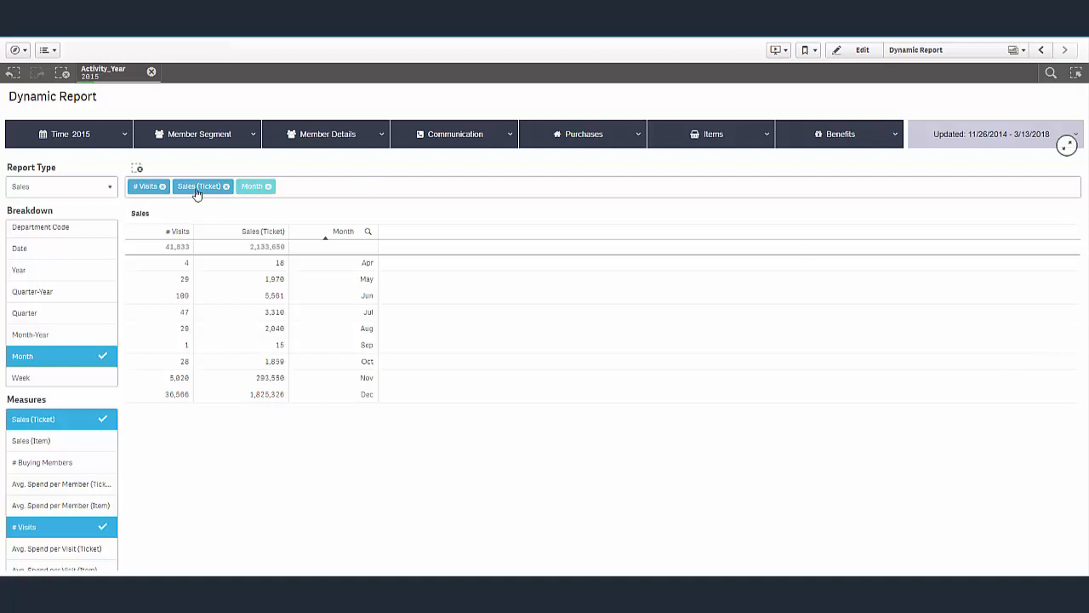
click(163, 186)
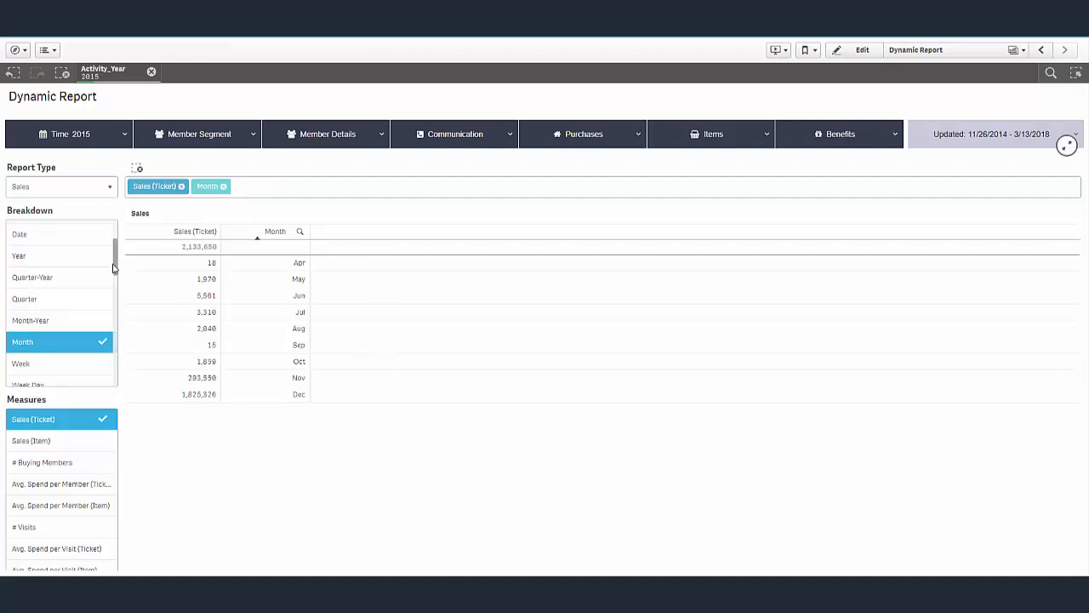
click(29, 258)
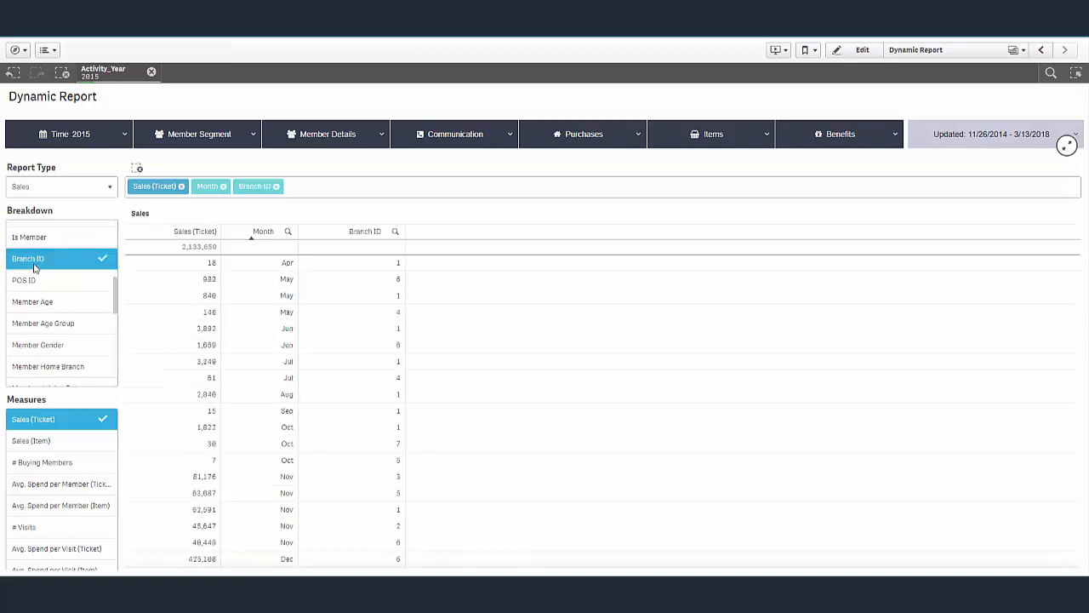